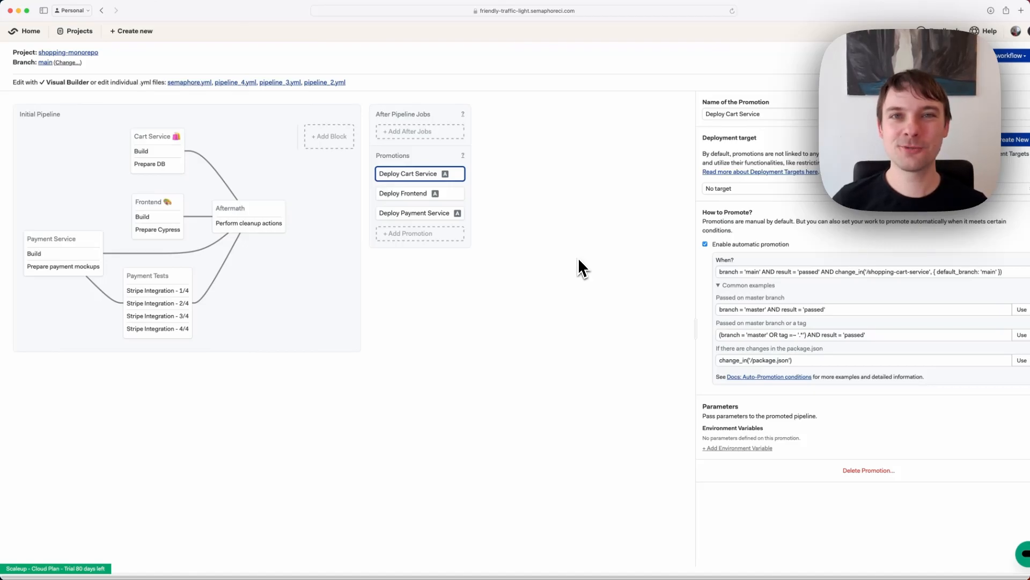
mouse_move(516, 270)
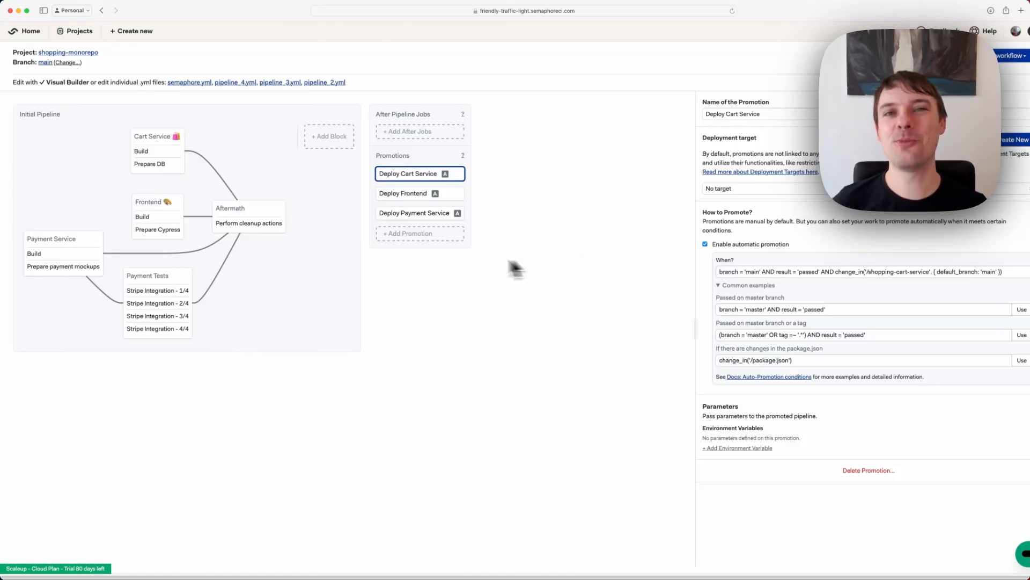
mouse_move(329, 282)
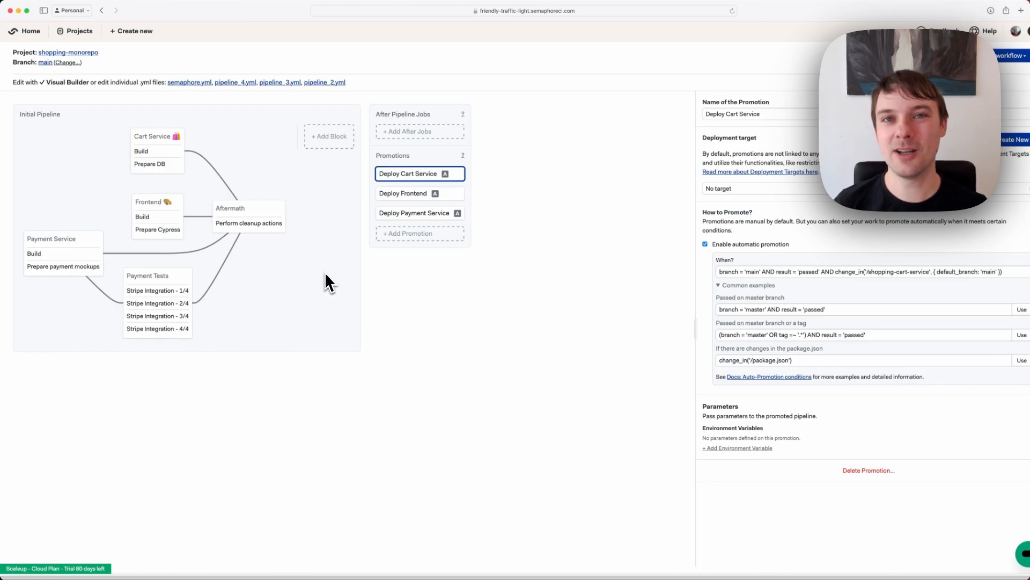
mouse_move(310, 273)
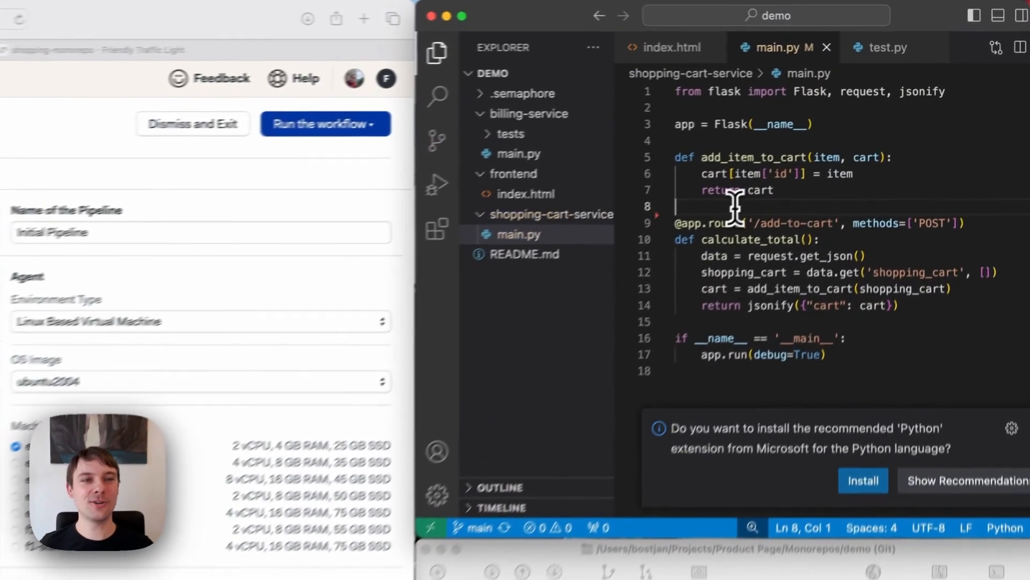
Step: Add a '# Simple comment!' line to shopping-cart-service/main.py and save
text(# Simple commenet!)
text(Commit!)
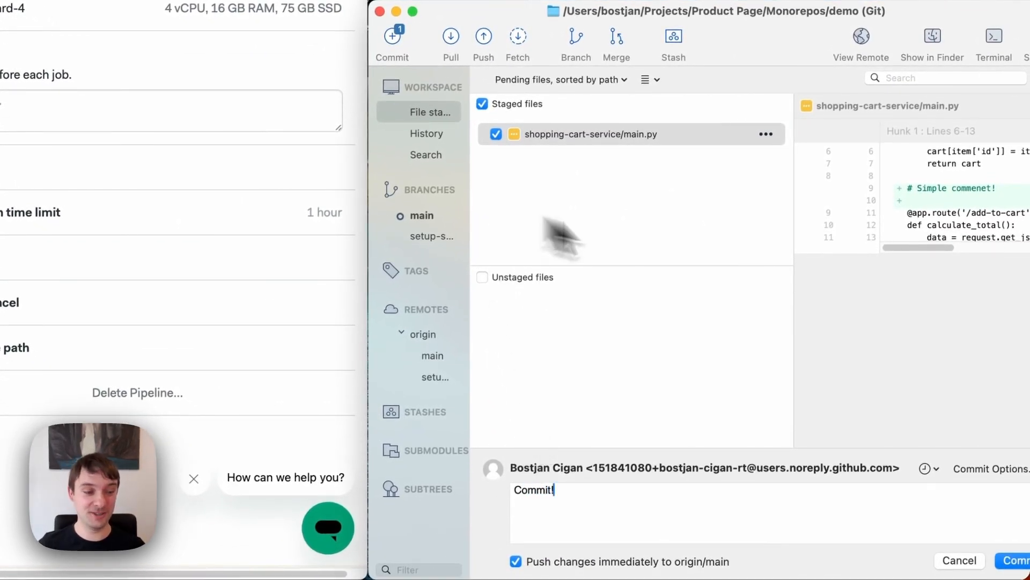
Step: Commit the staged change as 'Commit!' and push it to origin/main
click(1018, 560)
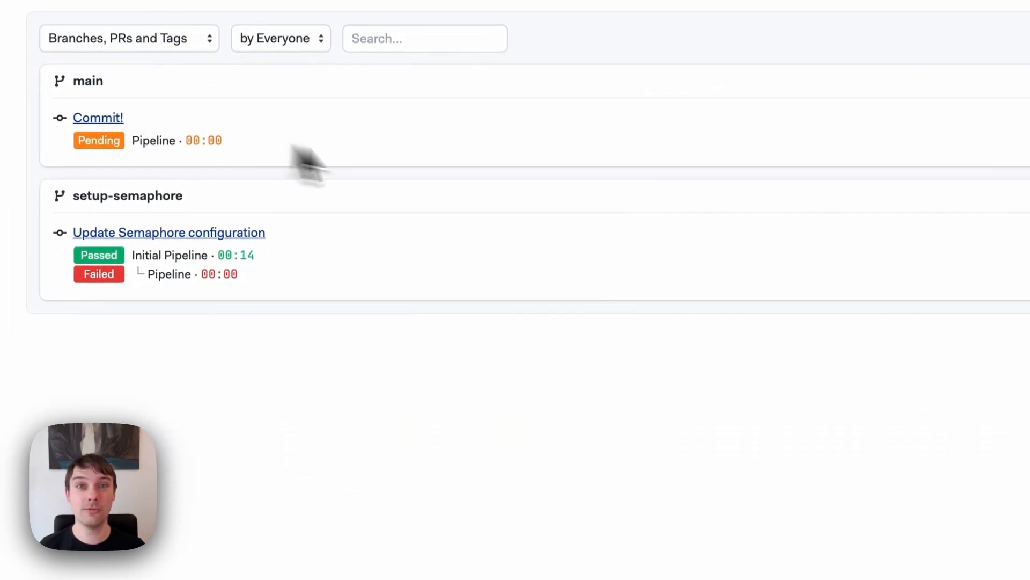
Step: Open the 'Commit!' pipeline showing only Cart Service ran while other blocks were skipped
click(98, 118)
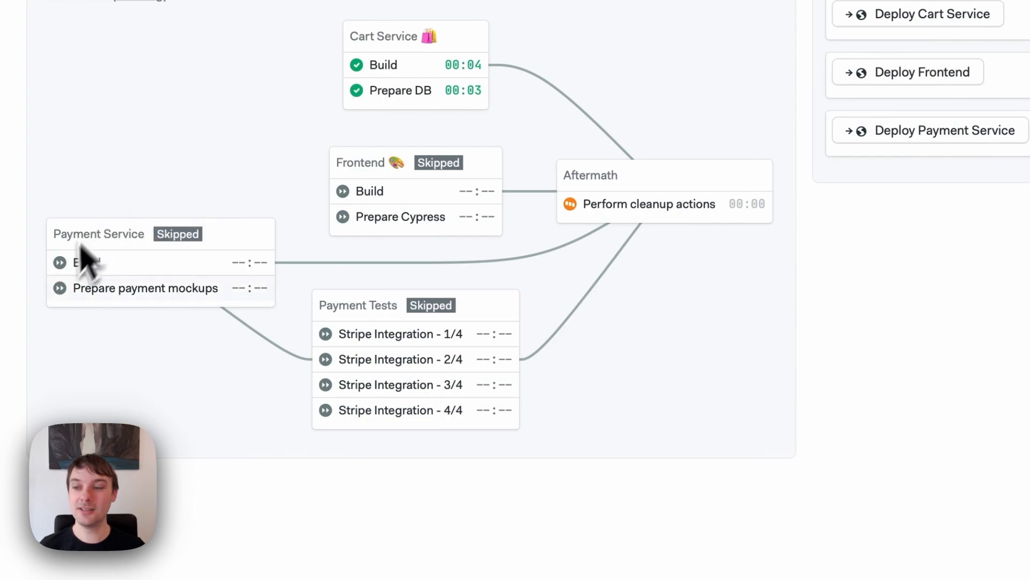
mouse_move(499, 247)
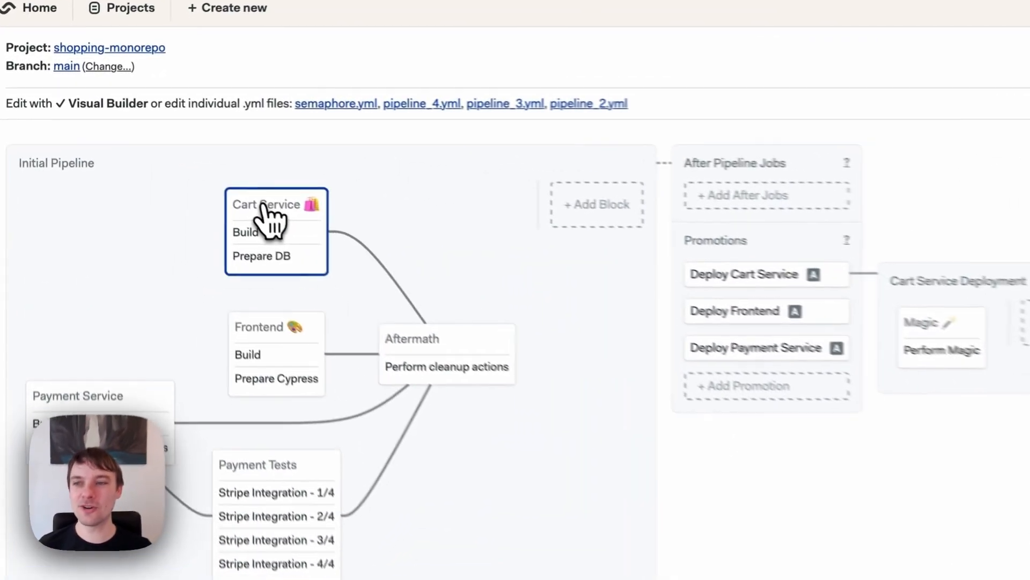
click(266, 204)
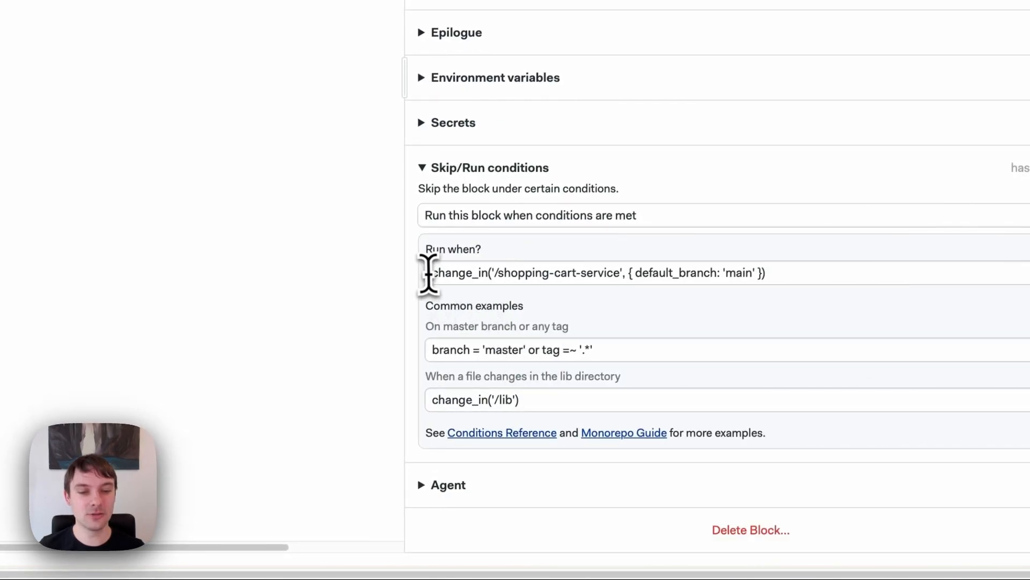
double_click(523, 279)
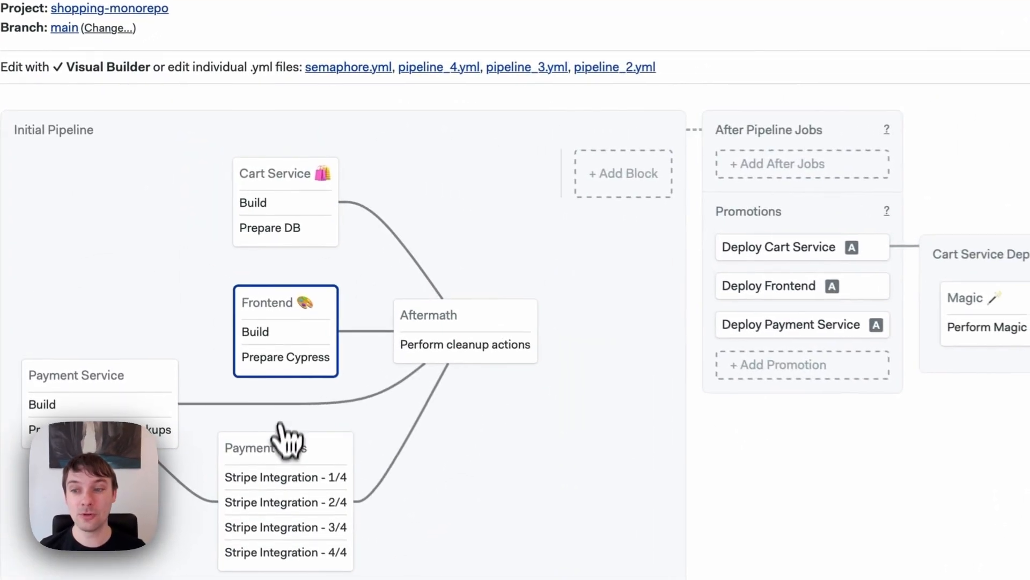
Step: Show the Deploy Cart Service promotion's auto-promotion condition with change_in for shopping-cart-service
click(285, 452)
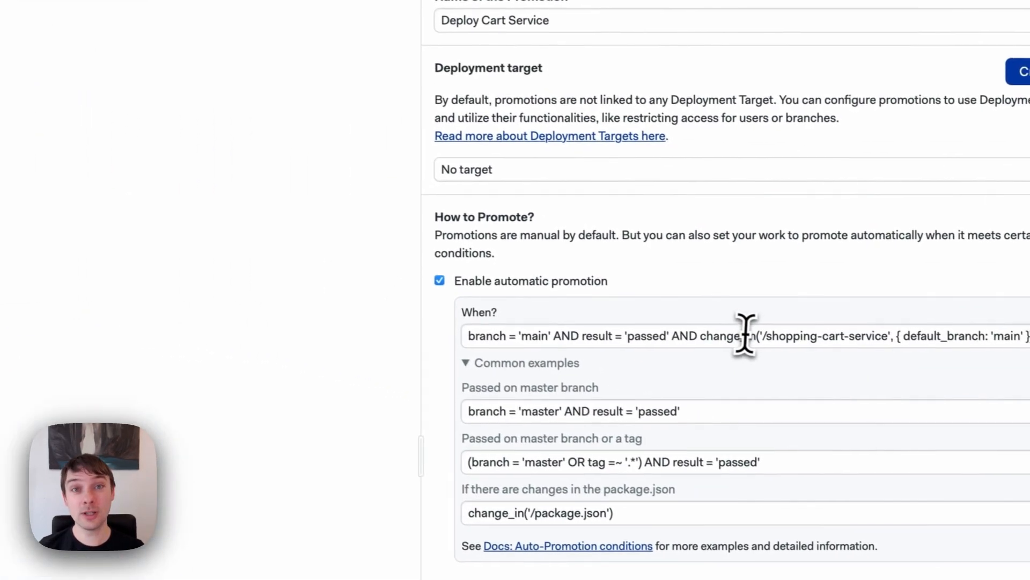
double_click(710, 335)
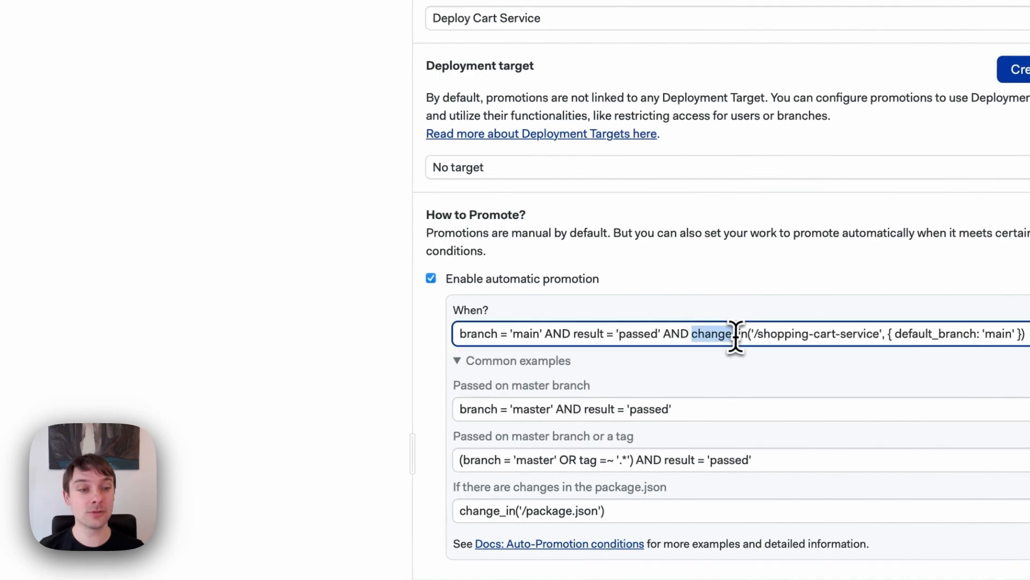